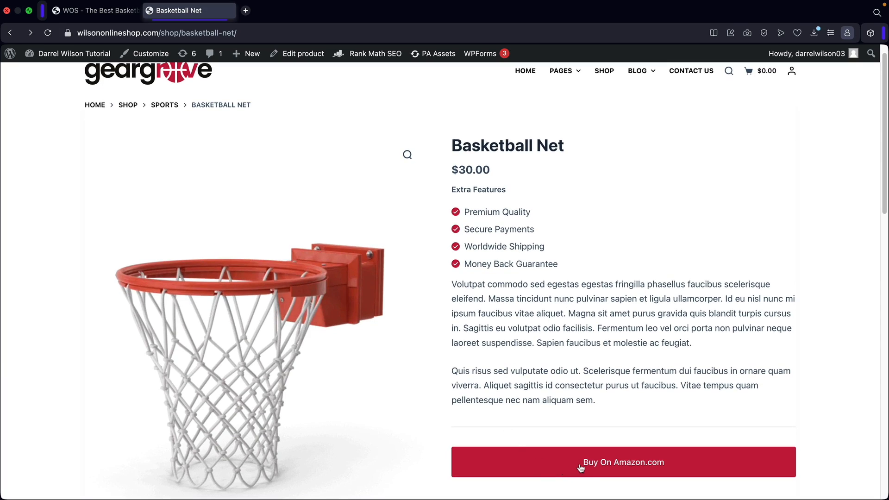
Open the Basketball Net Amazon listing through its 'Buy On Amazon.com' button.
left_click(622, 462)
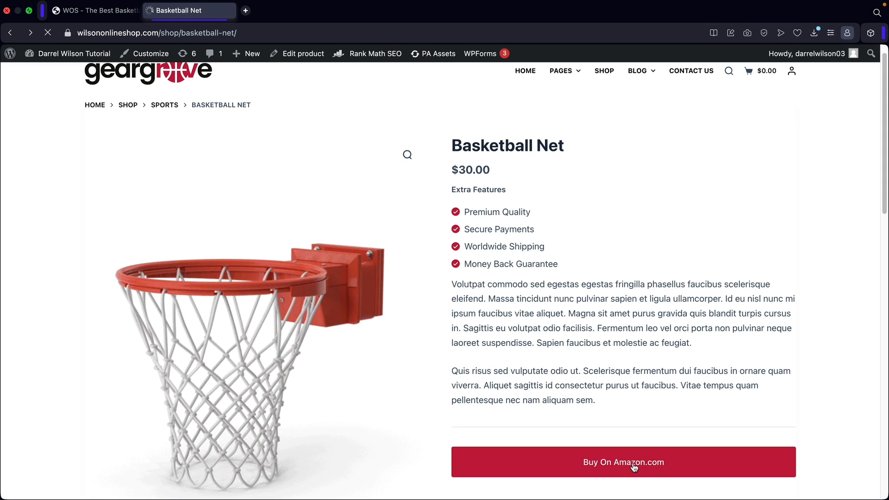
left_click(624, 462)
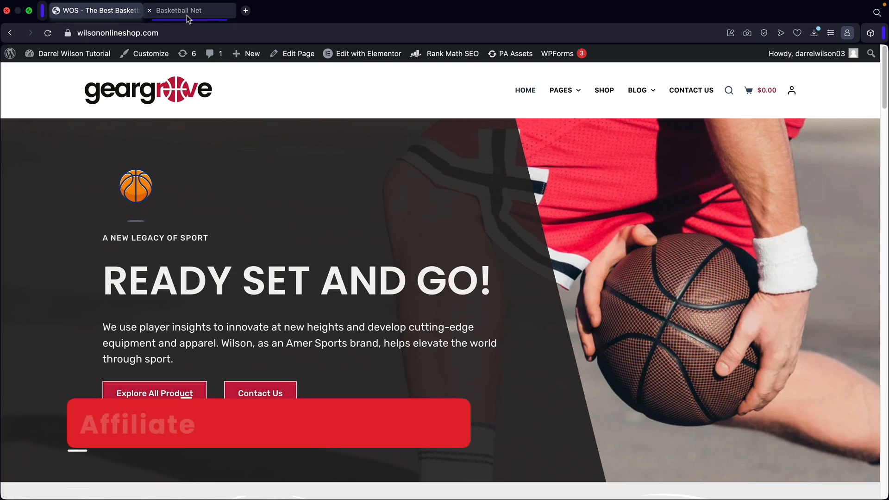
left_click(179, 10)
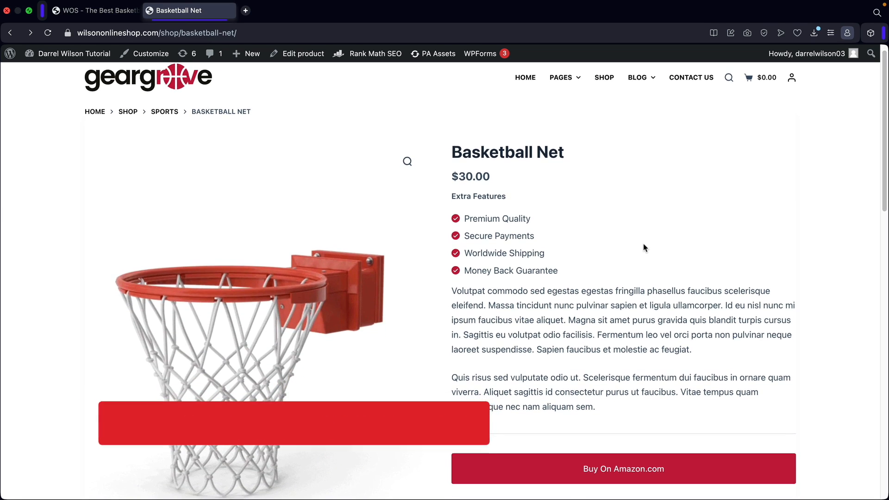
scroll("down", 3)
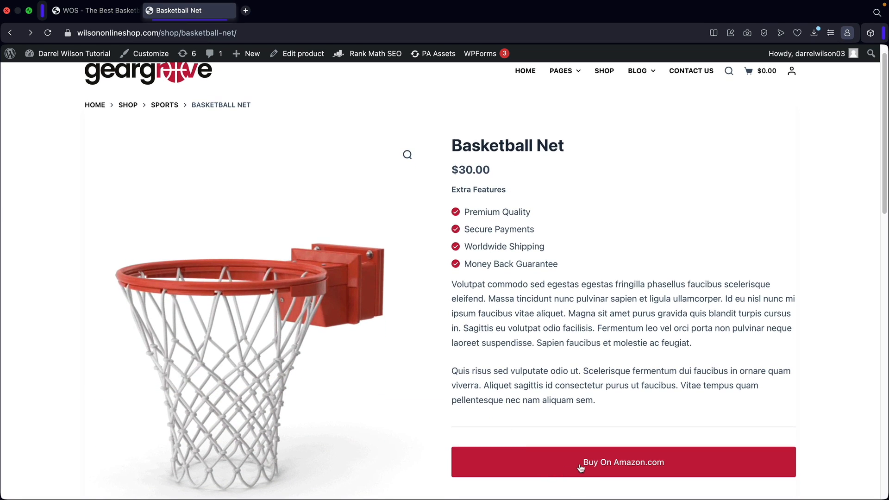
left_click(623, 463)
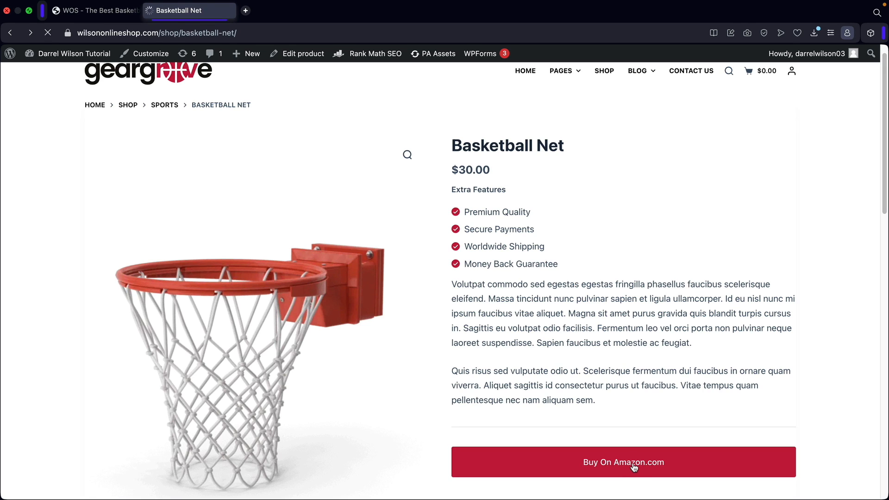
left_click(623, 462)
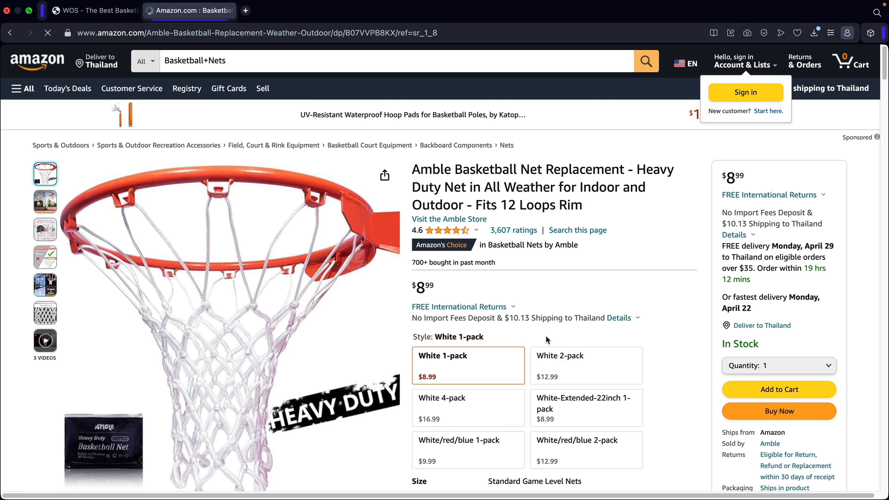
mouse_move(780, 412)
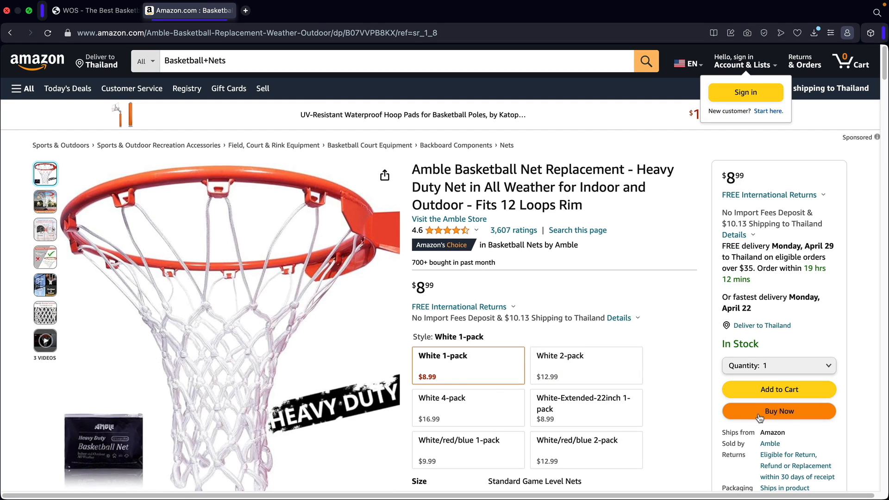
mouse_move(679, 350)
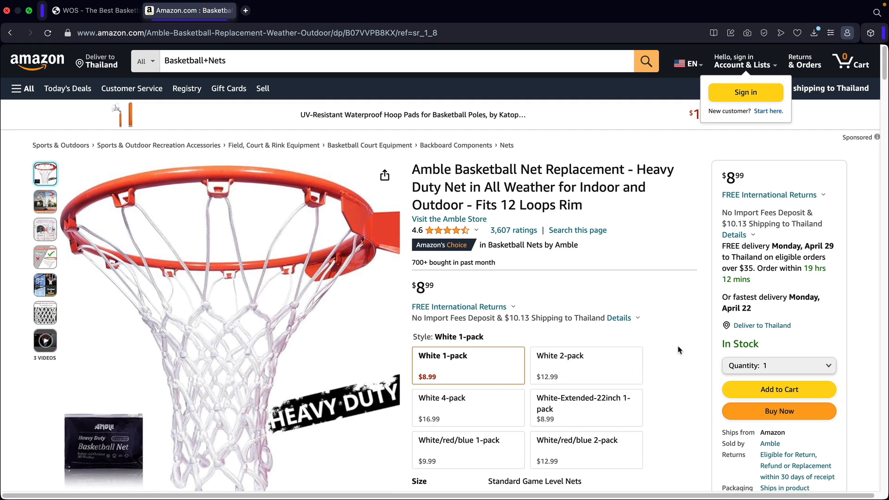
mouse_move(610, 343)
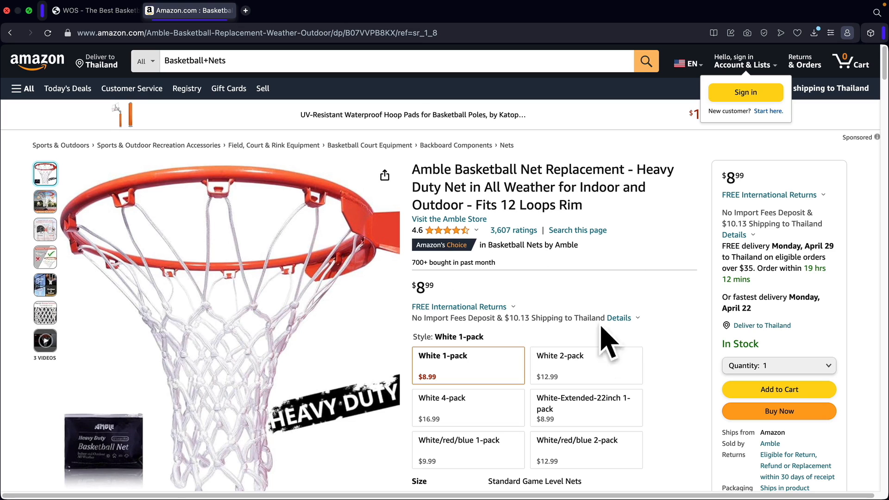
Open the admin Dashboard from the site-name menu and show the 22-item Products list.
left_click(94, 10)
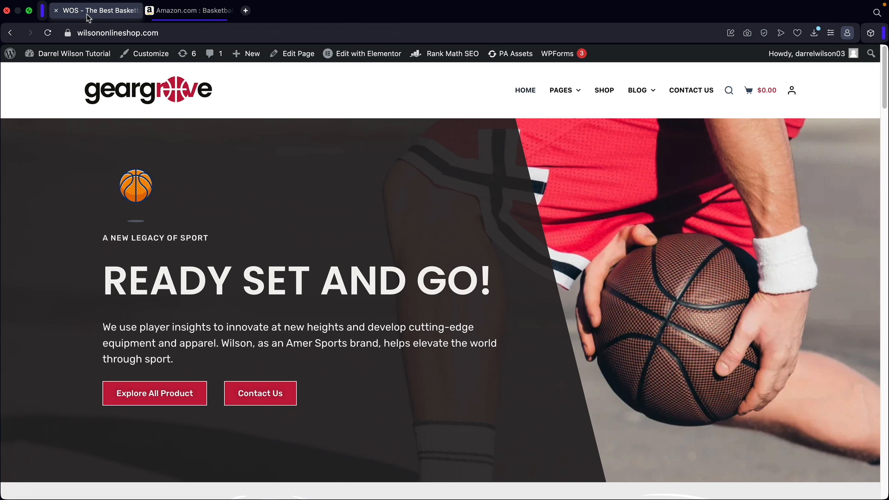
mouse_move(238, 195)
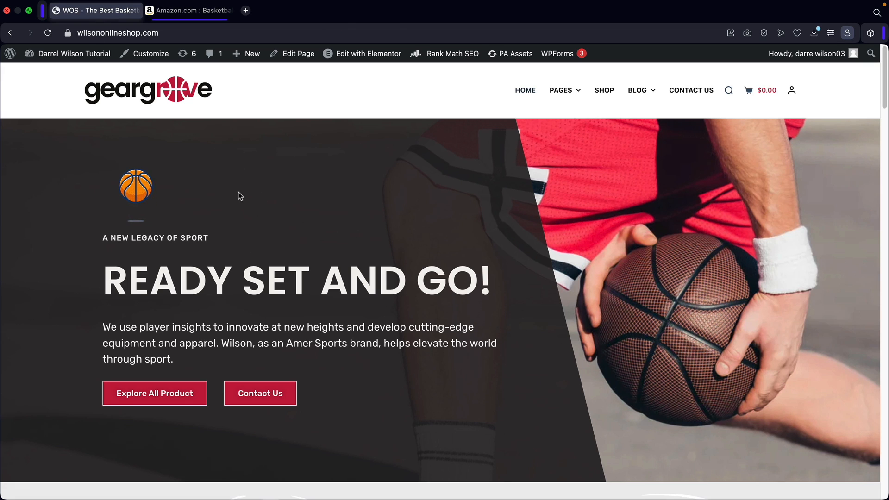
left_click(74, 53)
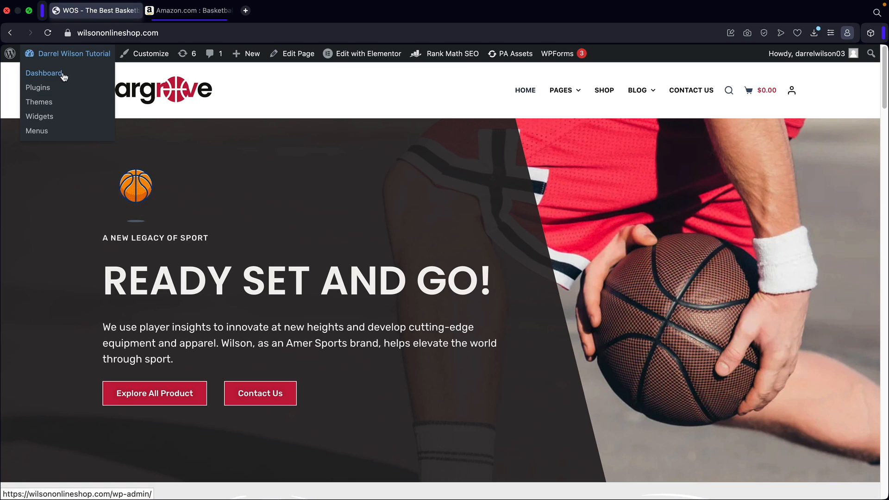
left_click(44, 73)
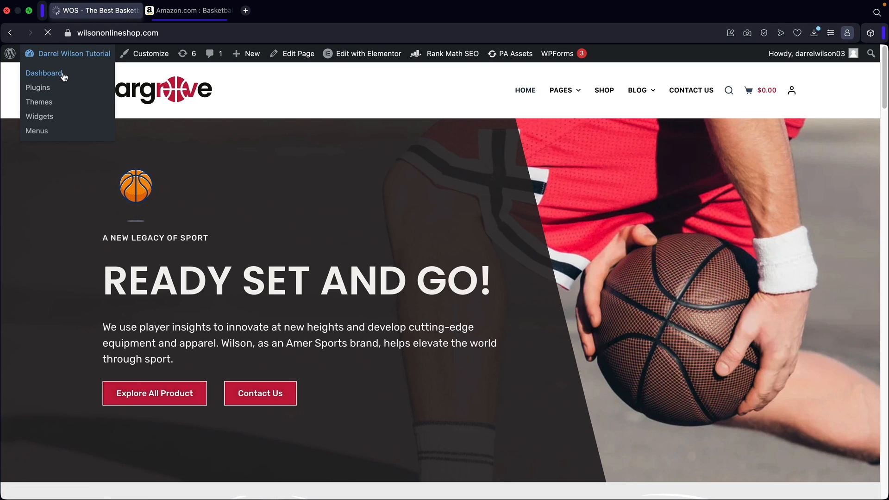
left_click(44, 73)
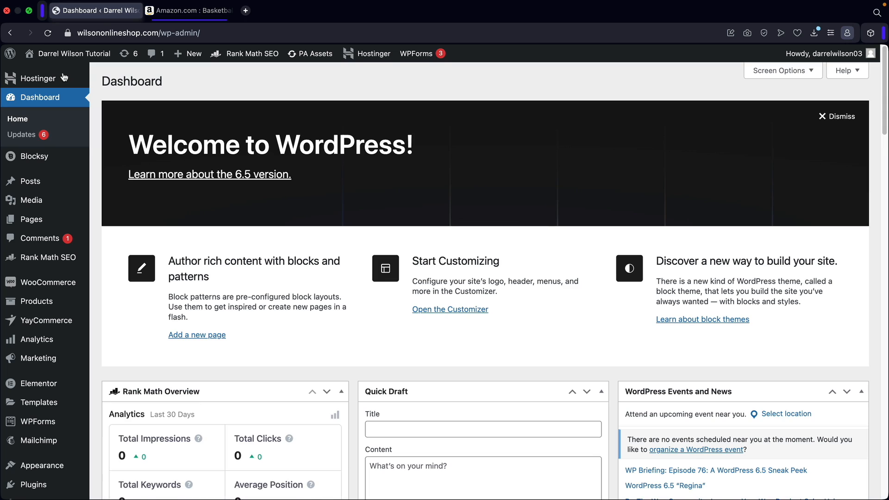
mouse_move(31, 219)
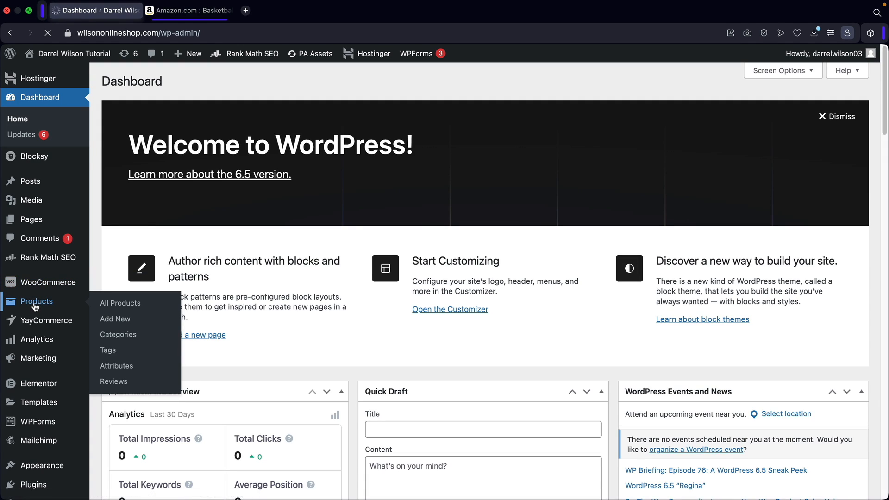
left_click(119, 303)
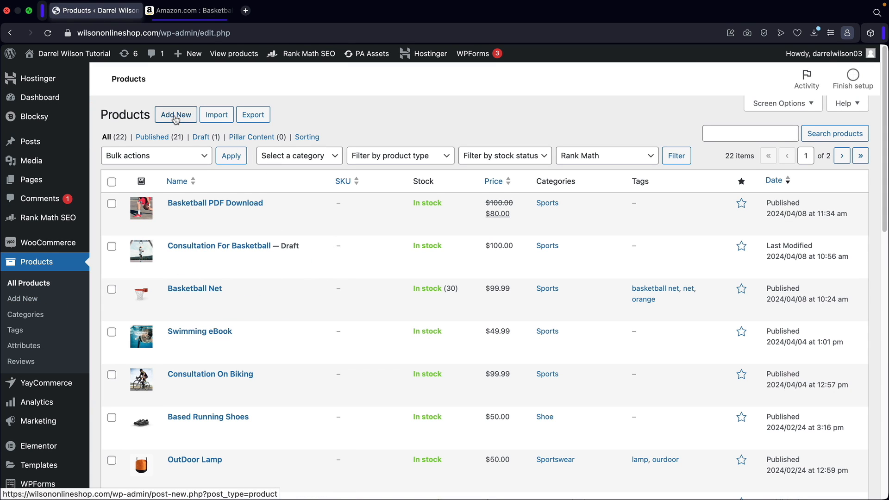
Add a new product and name it 'BASKETBALL NET'.
left_click(175, 115)
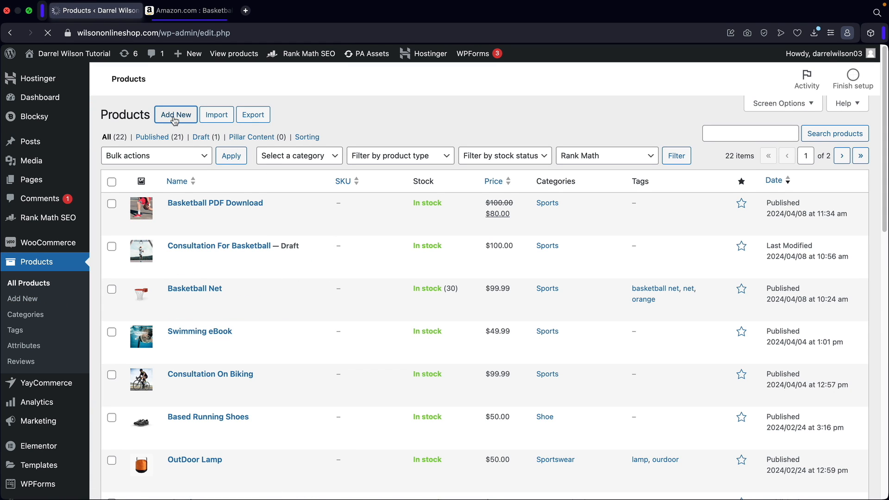
left_click(176, 114)
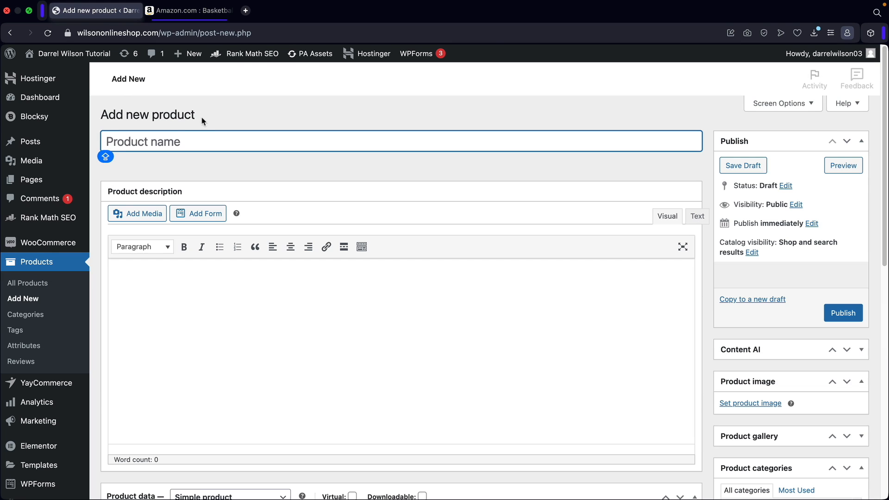
type("BAS")
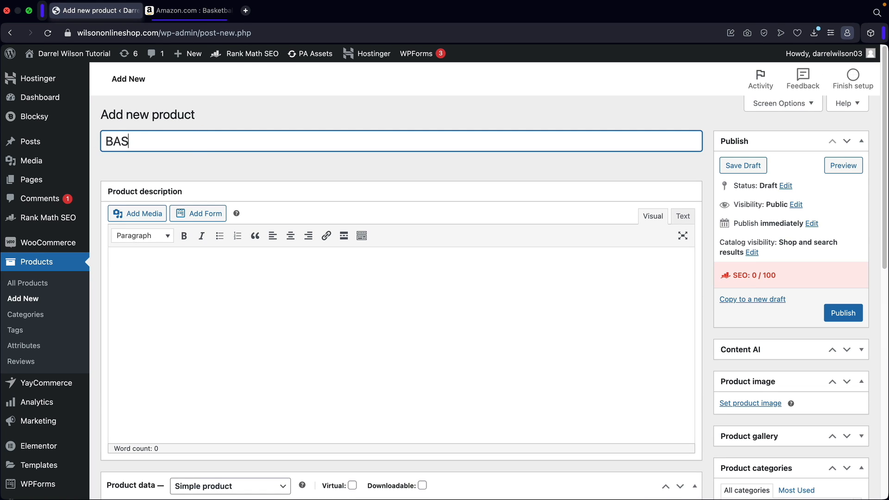
type("KETBALL N")
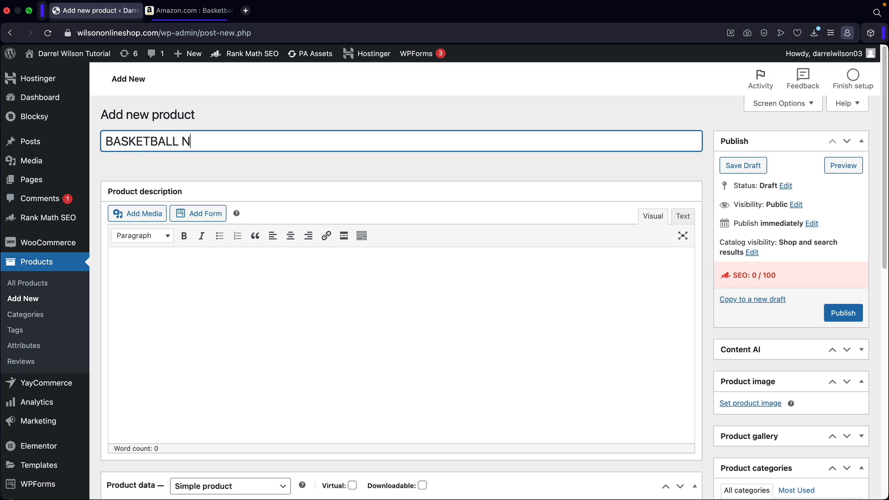
type("ET")
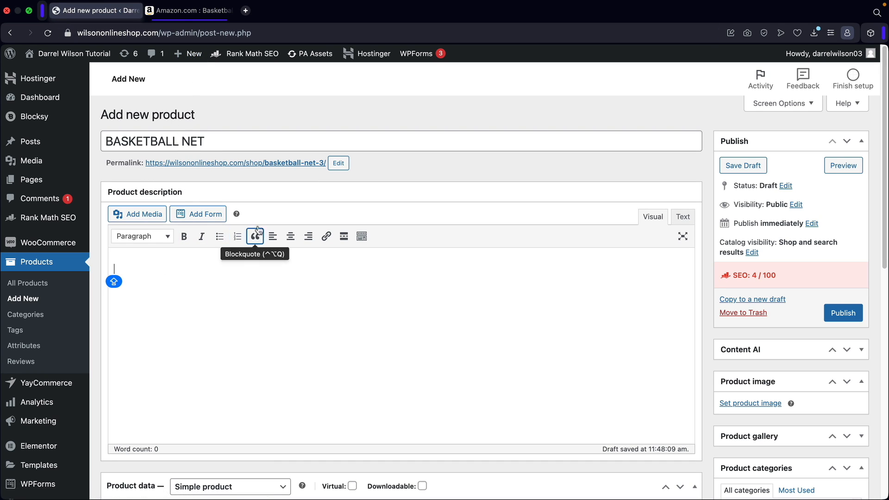
mouse_move(385, 316)
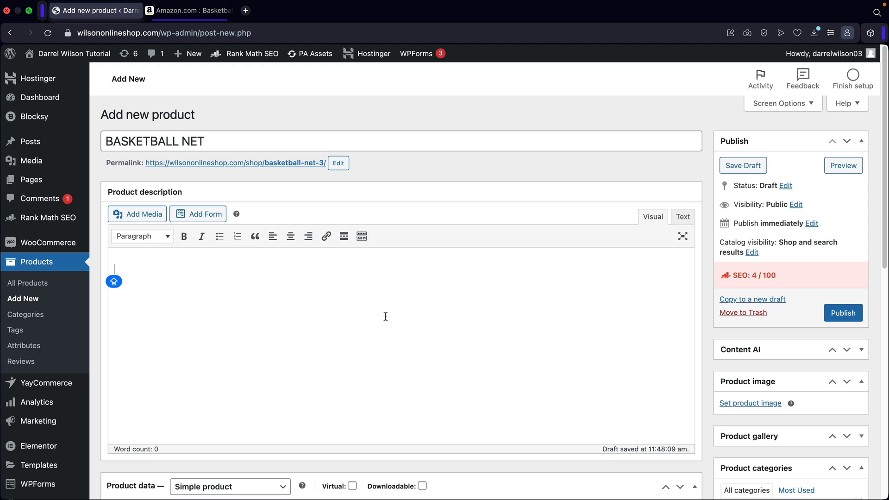
scroll("down", 3)
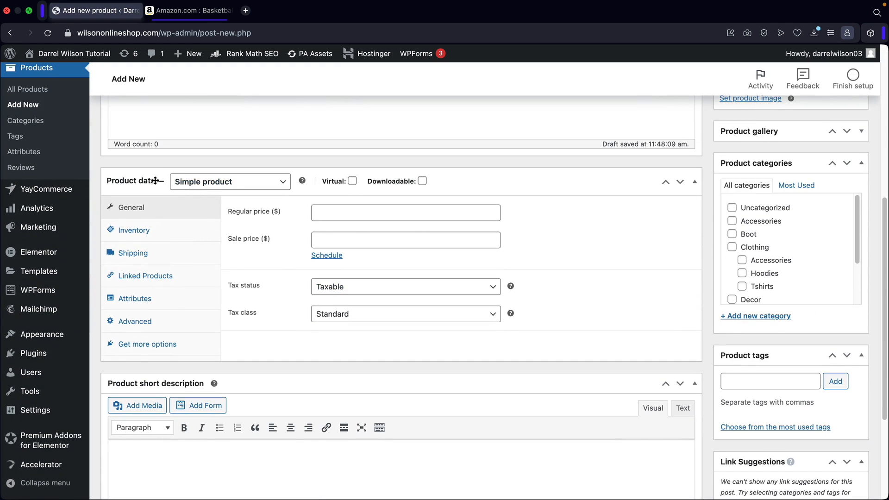
left_click(230, 182)
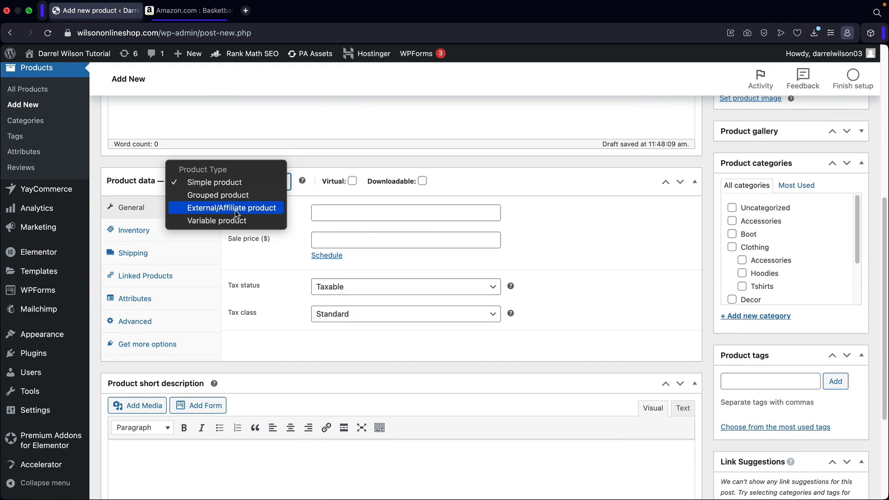
left_click(231, 207)
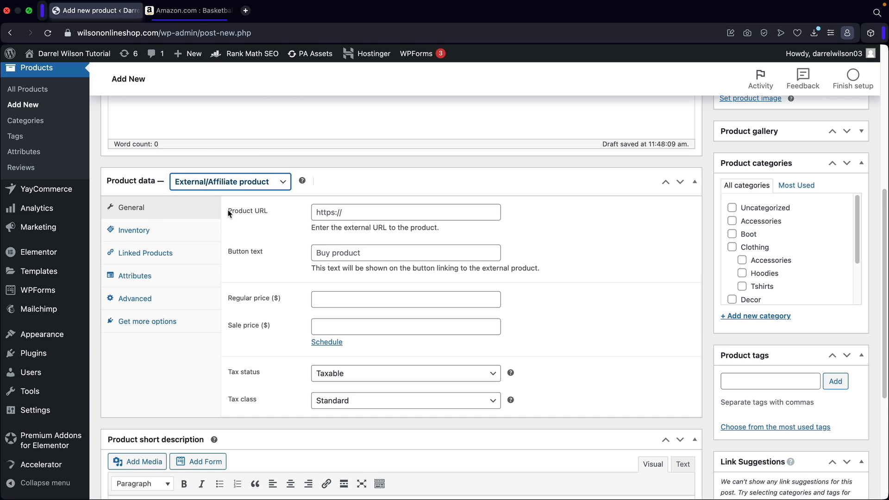
left_click(406, 213)
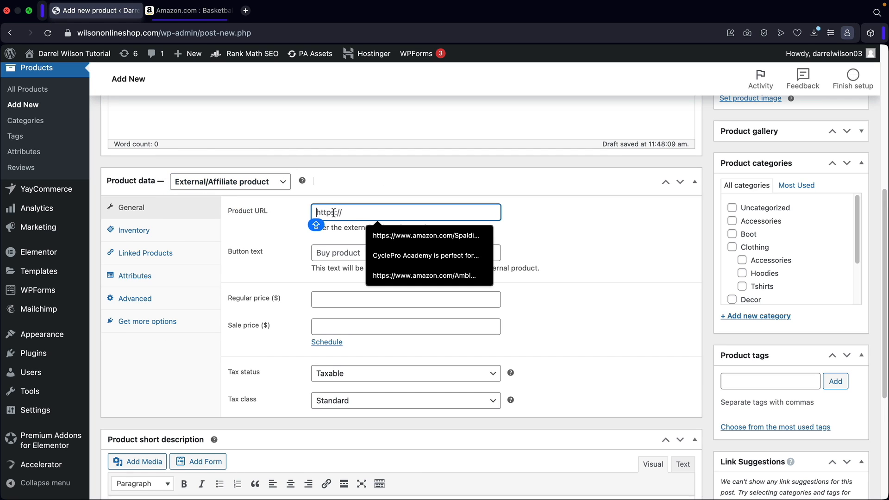
type("https://")
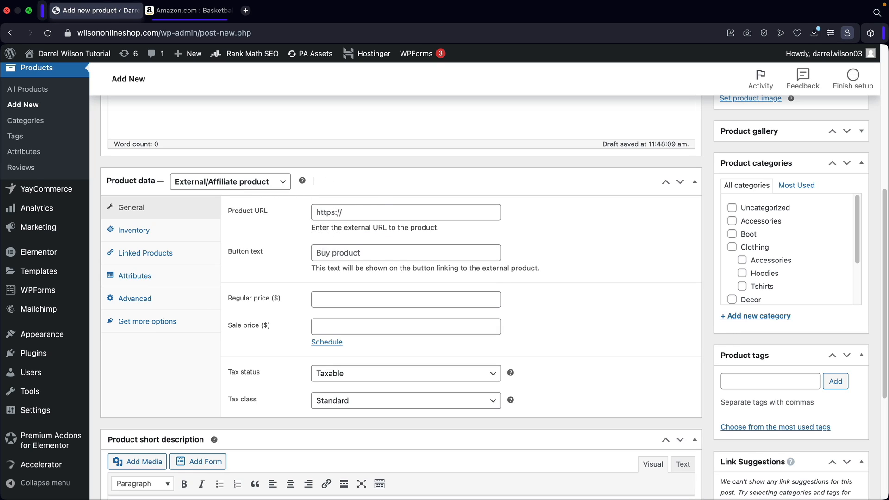
left_click(405, 212)
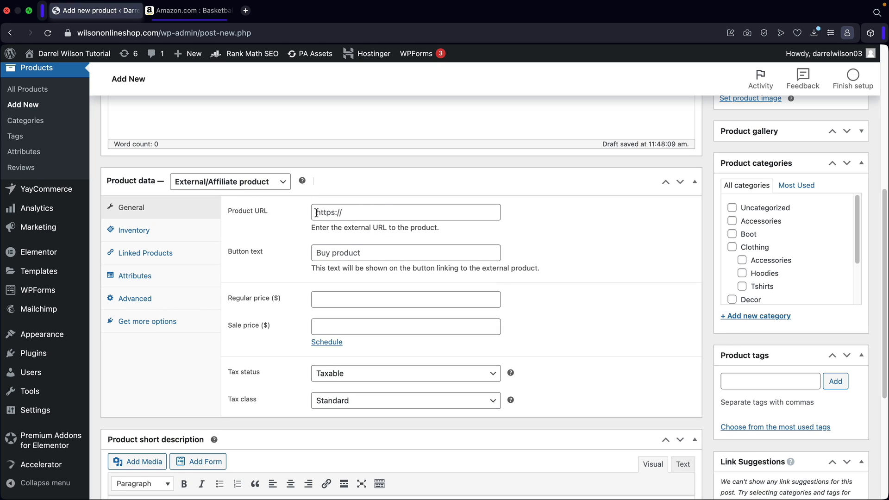
mouse_move(272, 114)
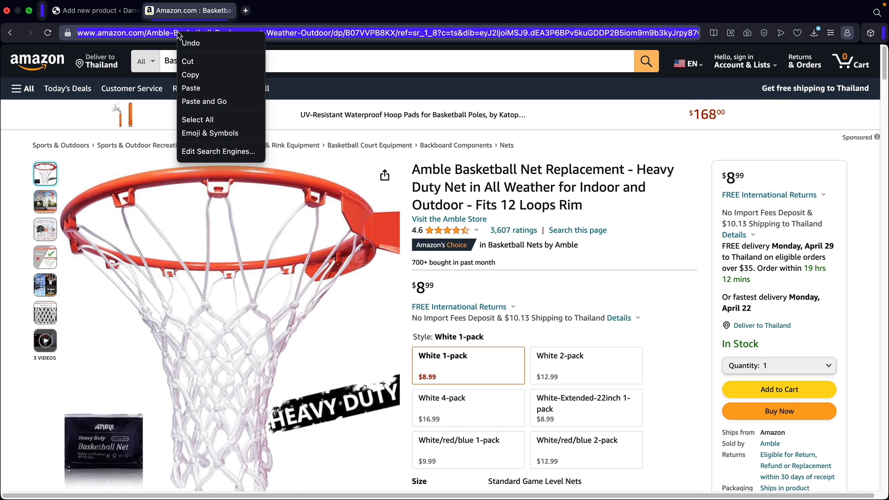
Copy the Amazon listing URL and paste it into the Product URL field.
left_click(192, 88)
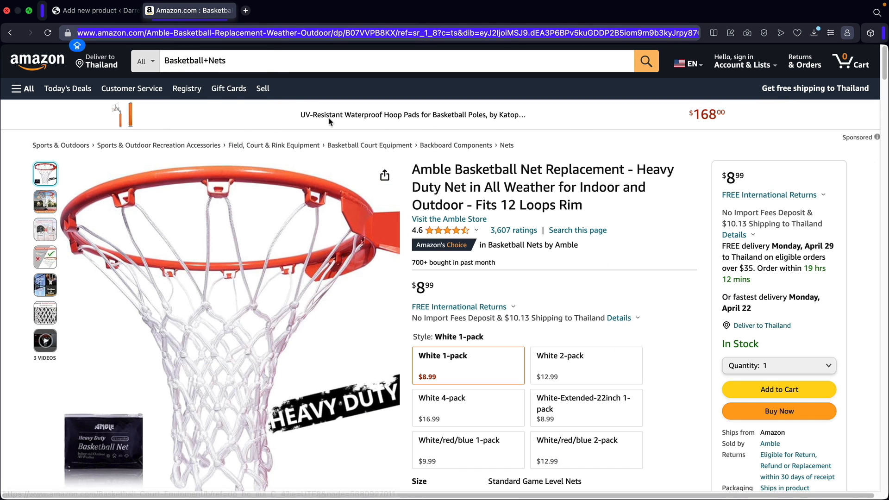
left_click(95, 10)
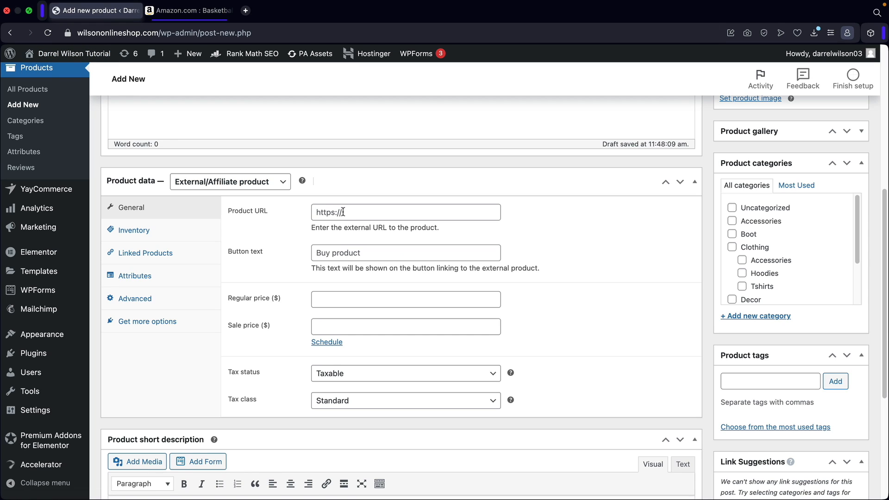
left_click(405, 212)
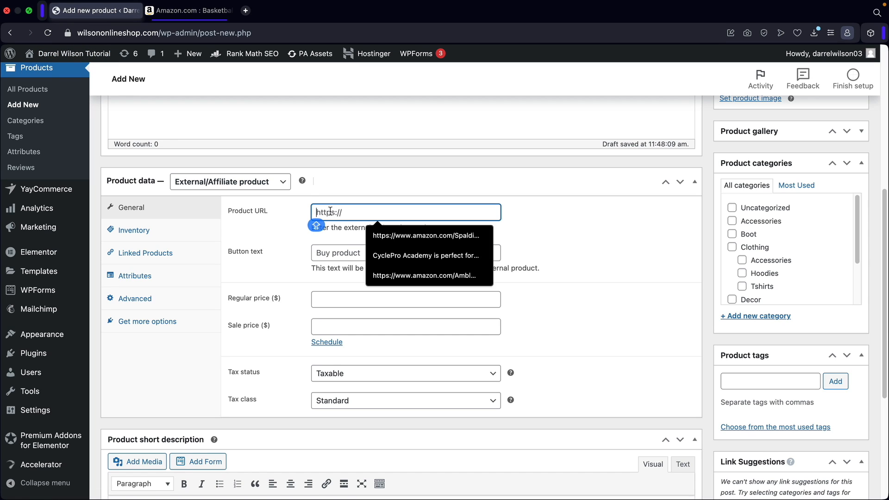
right_click(352, 213)
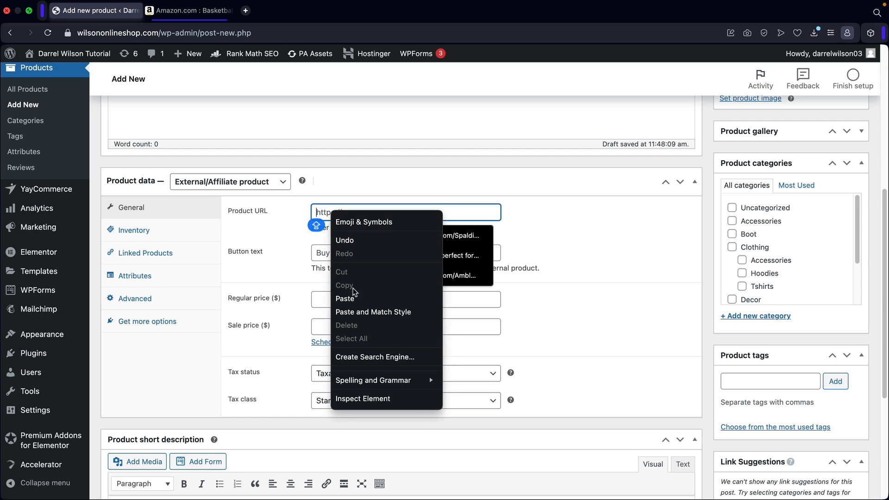
left_click(344, 298)
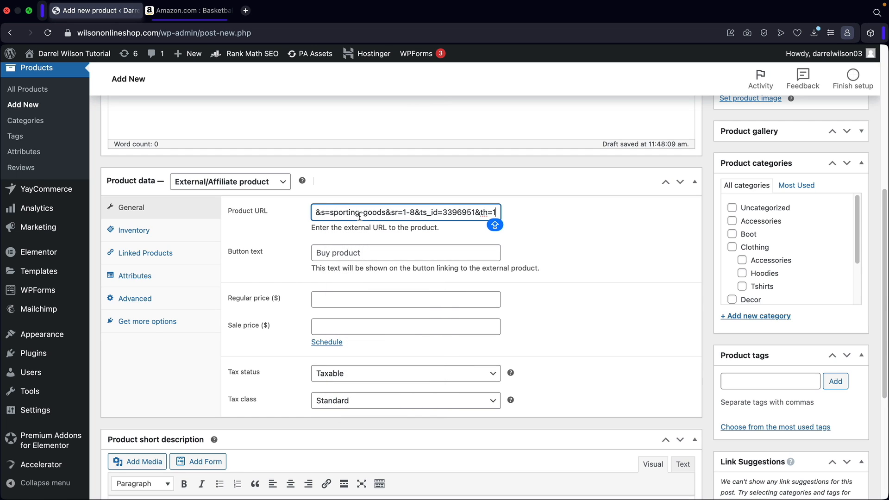
Set button text 'Buy On Amazon.com', regular price 50 and sale price 49.99.
left_click(405, 253)
type("Buy On Amazon.com")
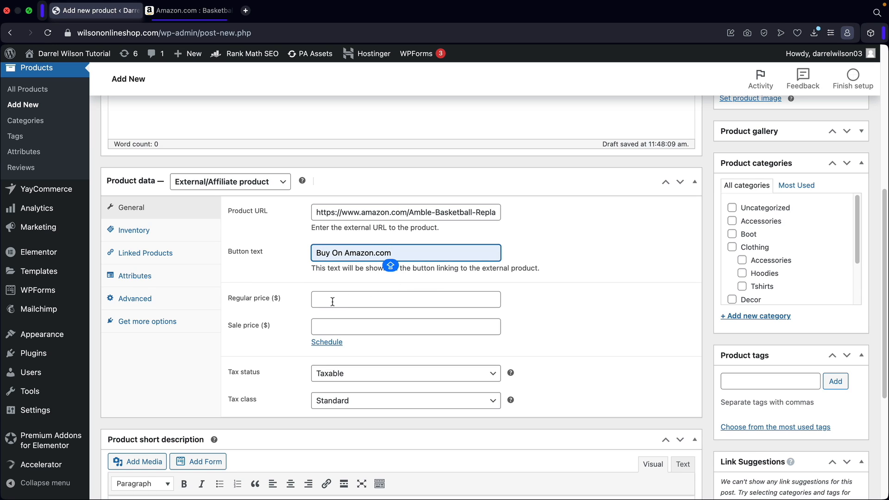
type("50")
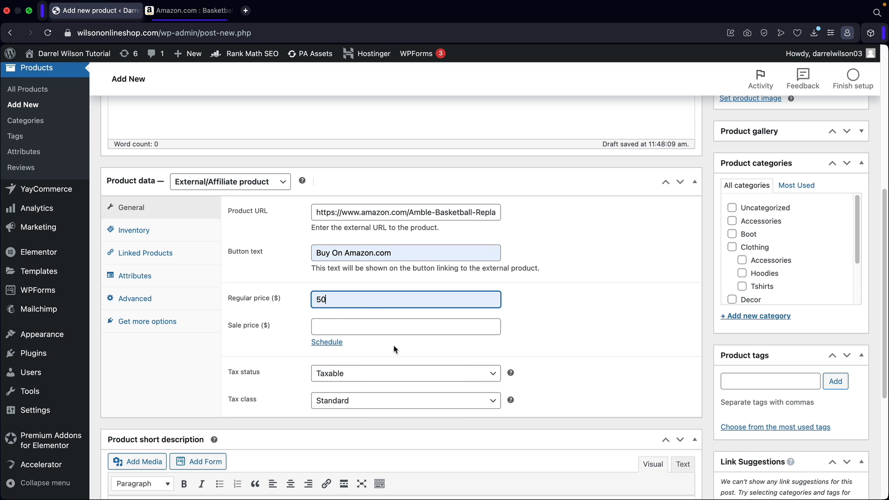
type("49.99")
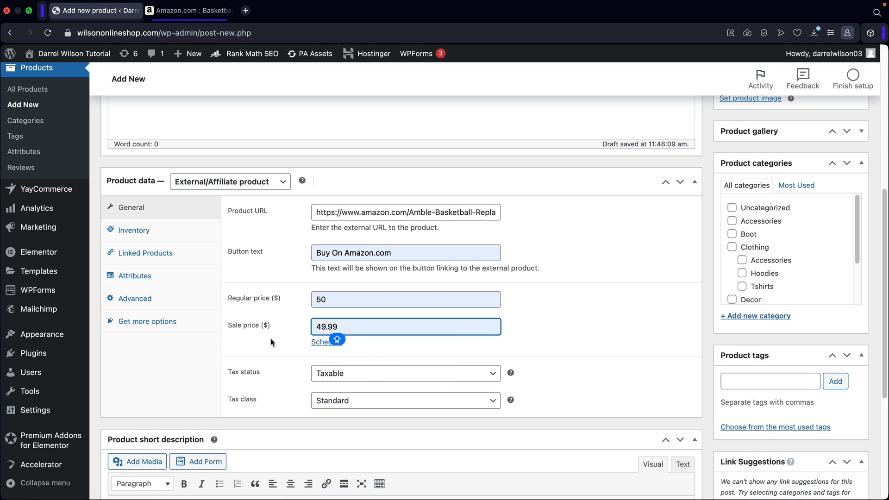
Set tax status to None and paste the copied details into the short description.
scroll("down", 3)
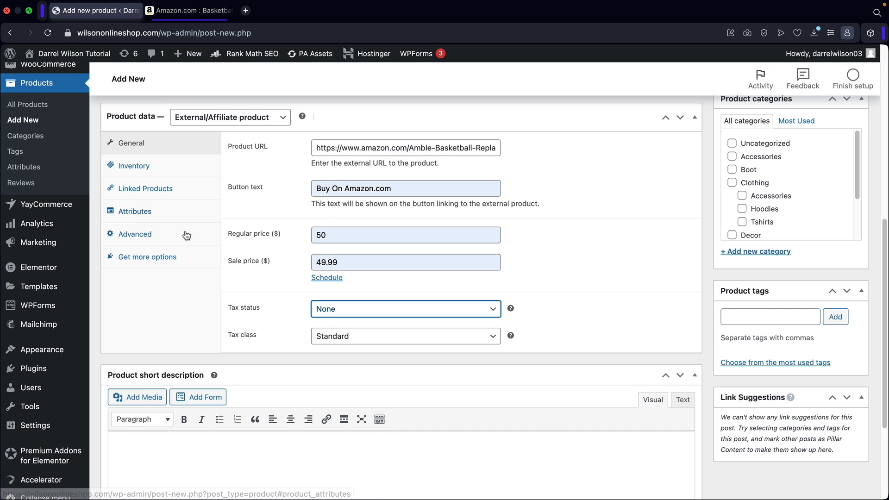
scroll("down", 3)
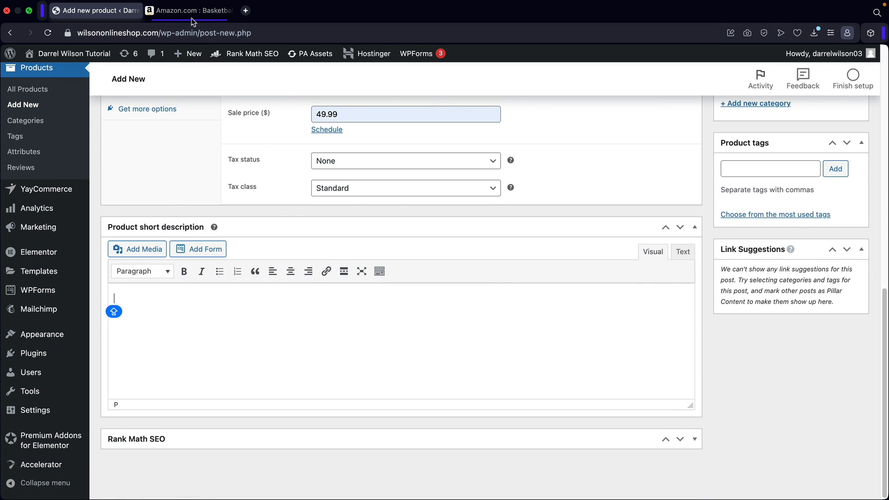
left_click(188, 10)
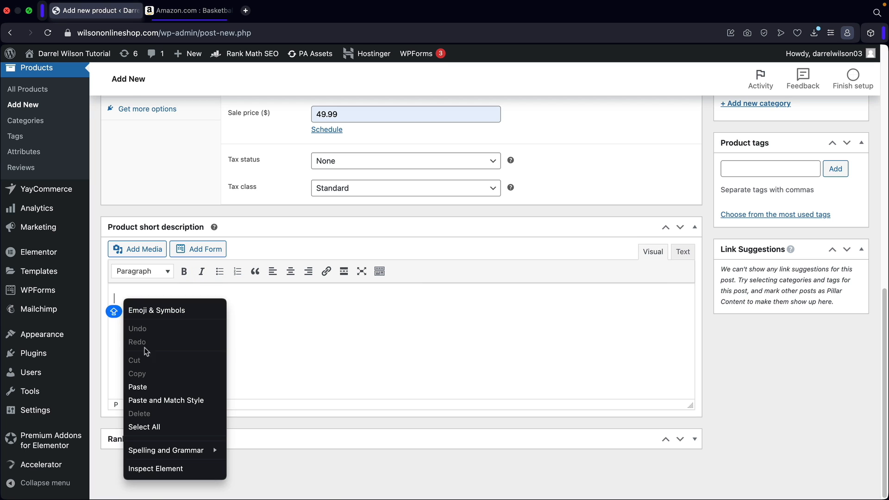
left_click(137, 387)
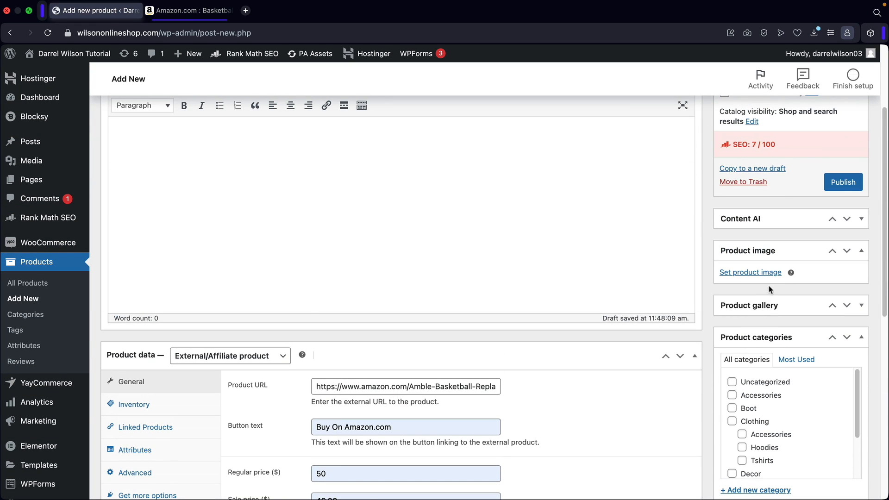
Set the basketball net picture from the Media Library as the product image.
left_click(751, 272)
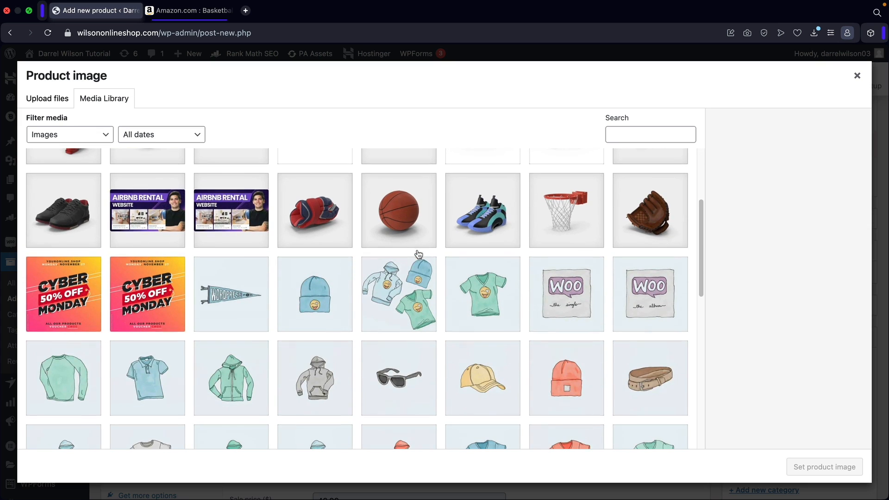
scroll("down", 3)
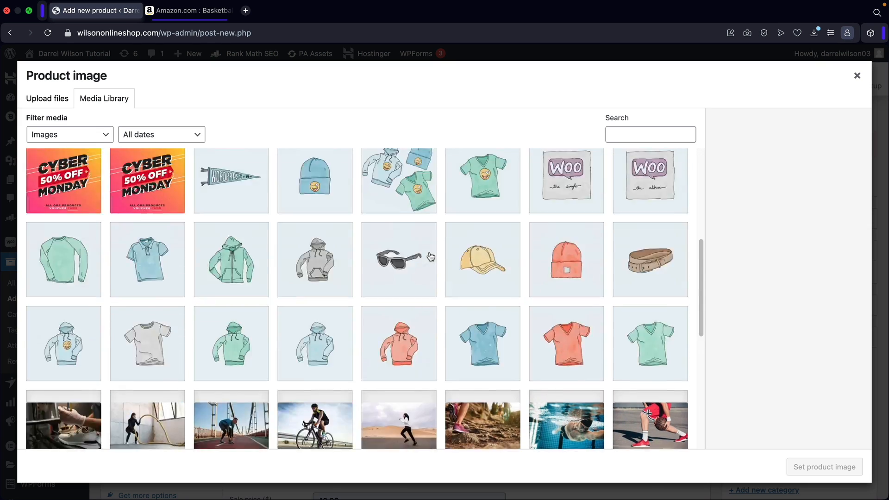
left_click(566, 184)
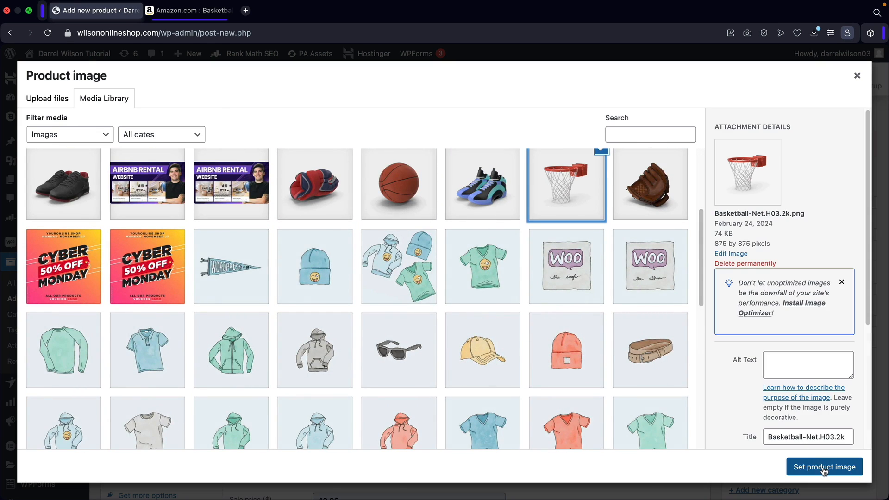
left_click(824, 467)
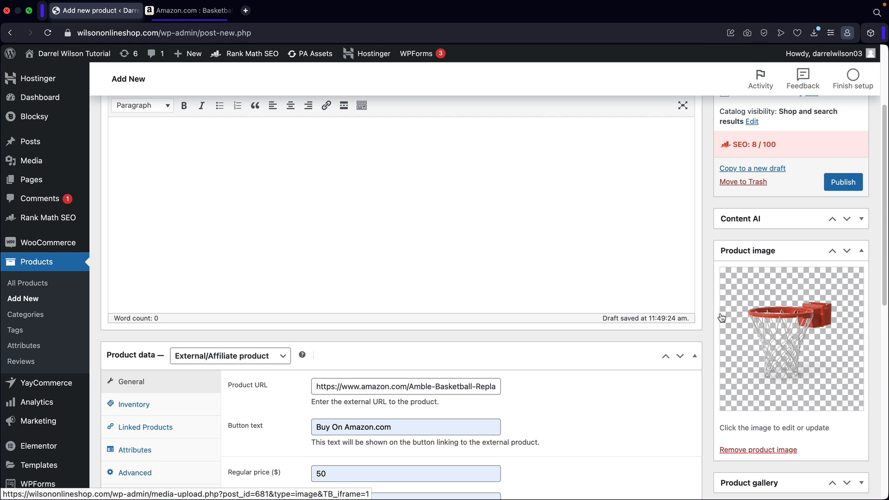
Publish the BASKETBALL NET product and view it in the store.
scroll("down", 3)
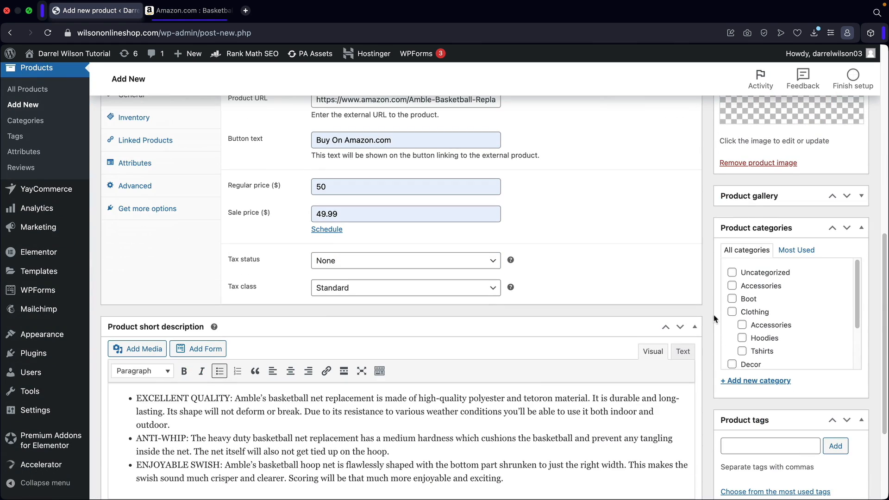
mouse_move(669, 291)
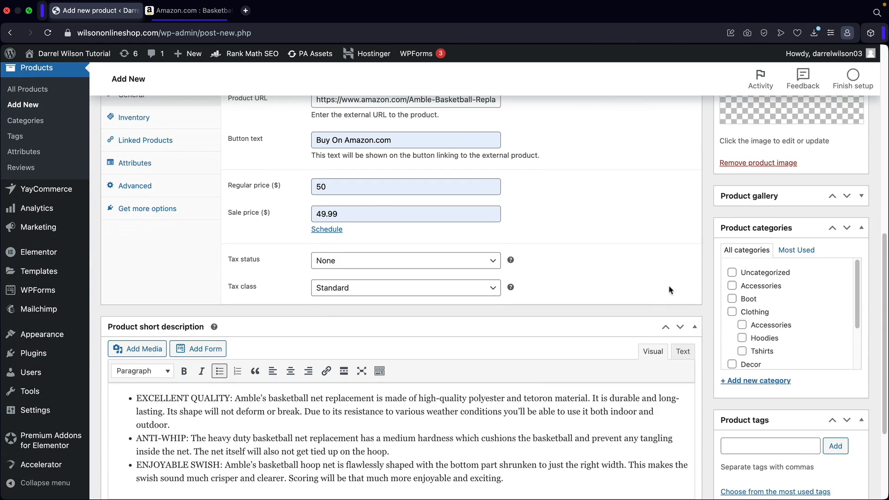
scroll("up", 3)
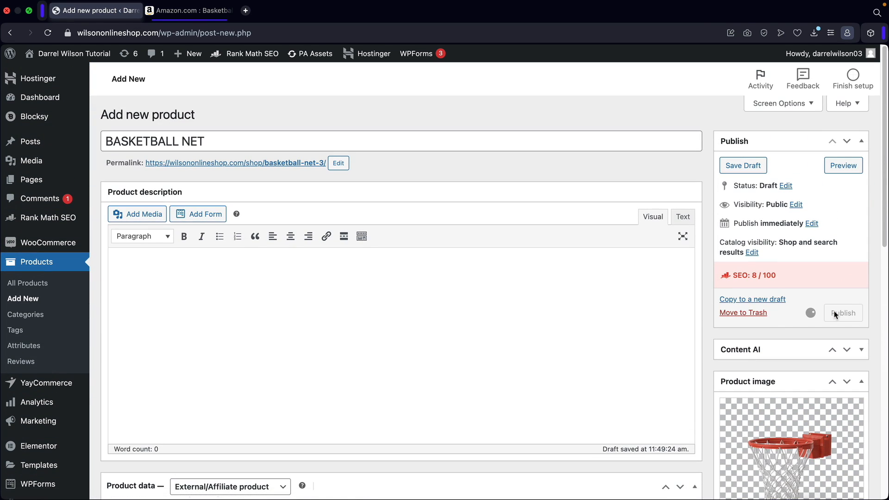
left_click(843, 313)
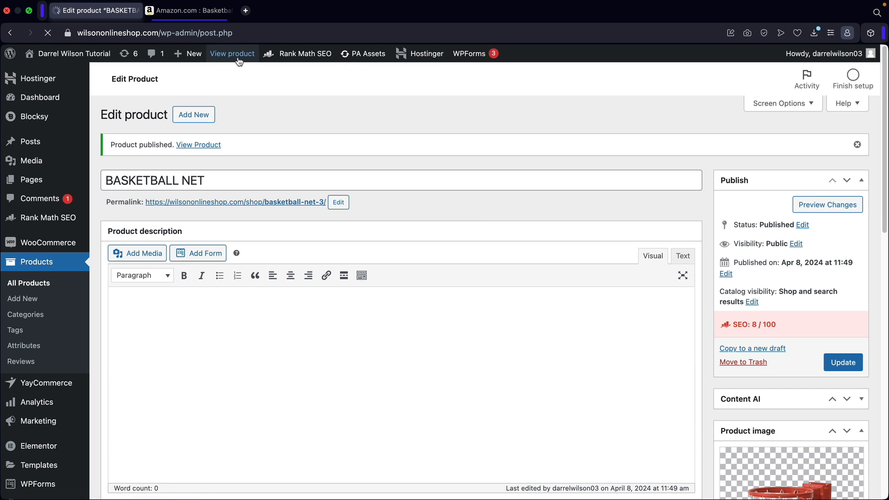
left_click(232, 53)
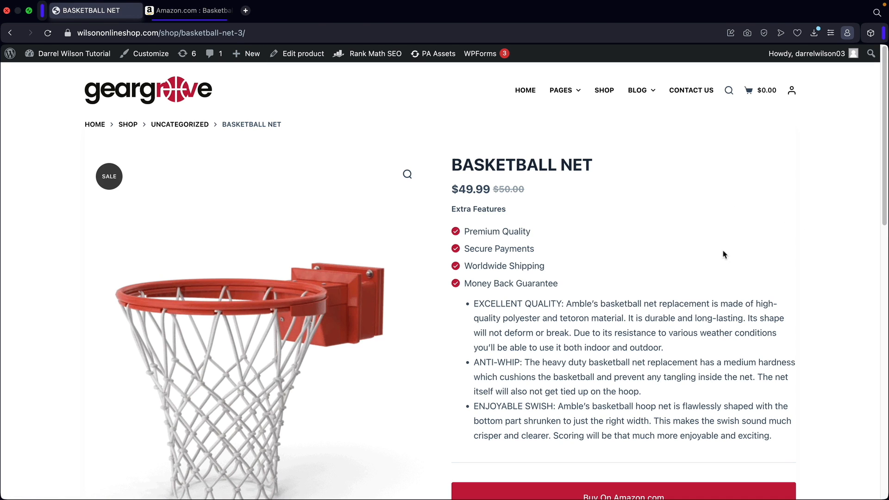
mouse_move(699, 278)
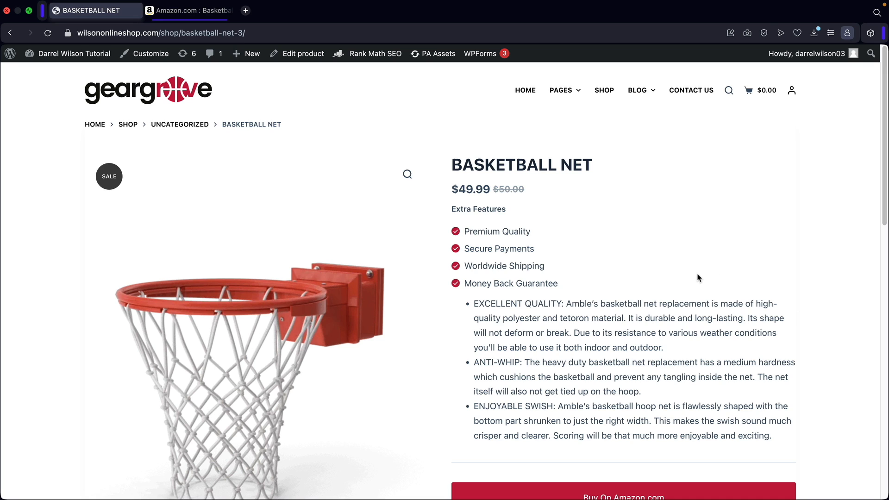
scroll("down", 3)
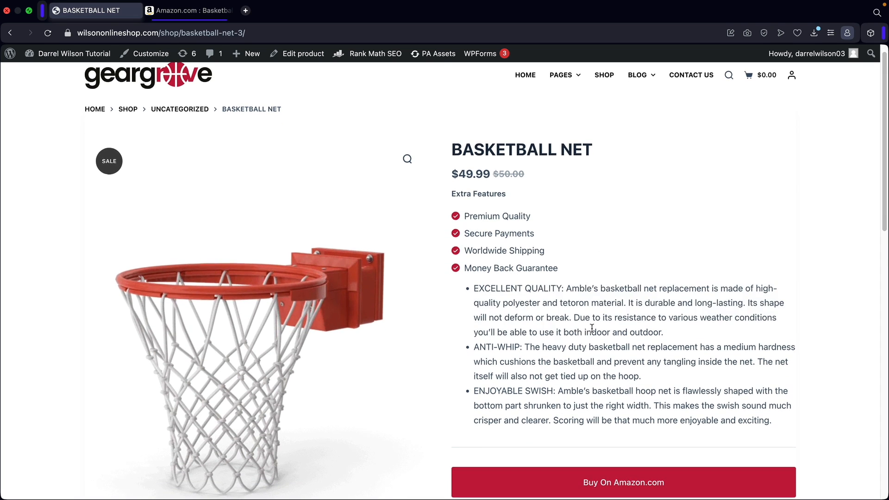
scroll("down", 3)
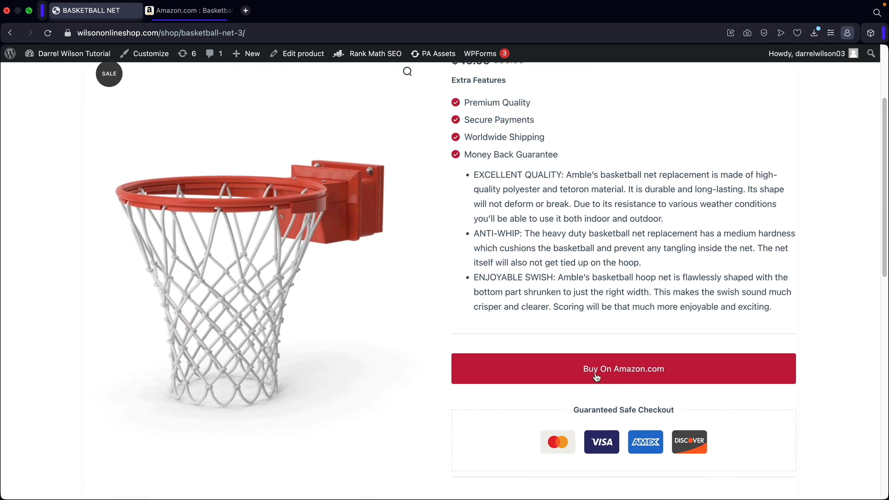
mouse_move(600, 370)
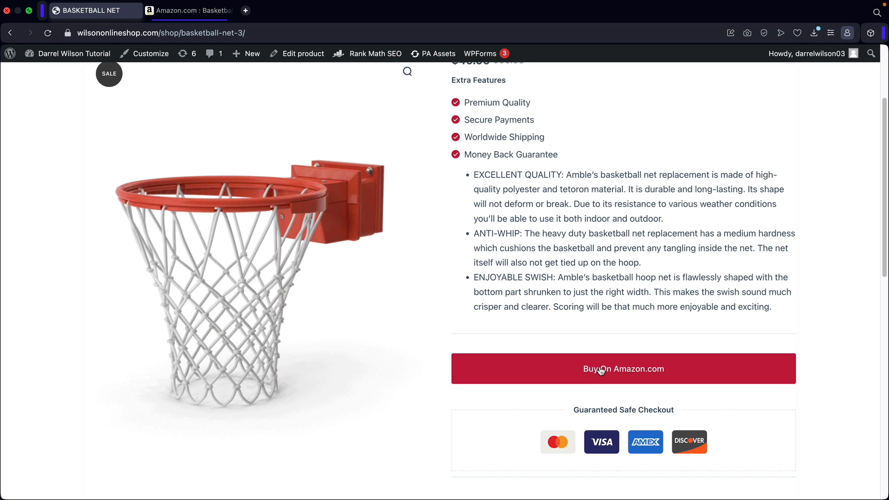
left_click(623, 369)
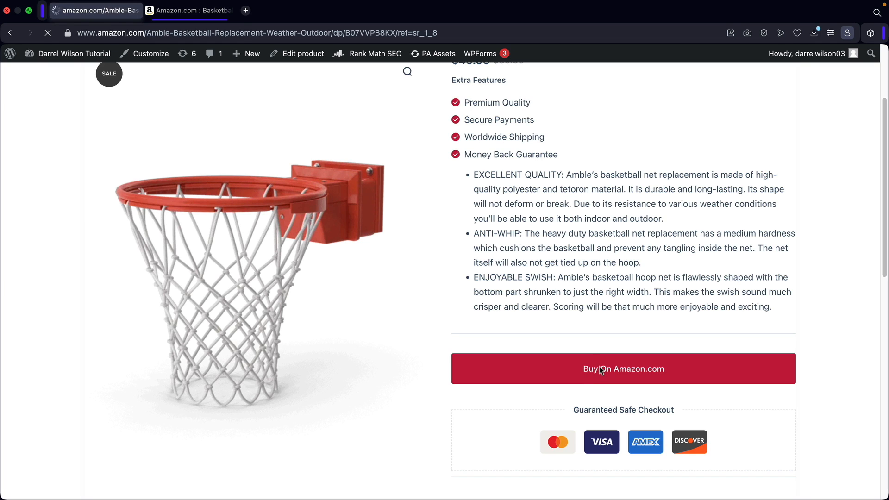
left_click(623, 369)
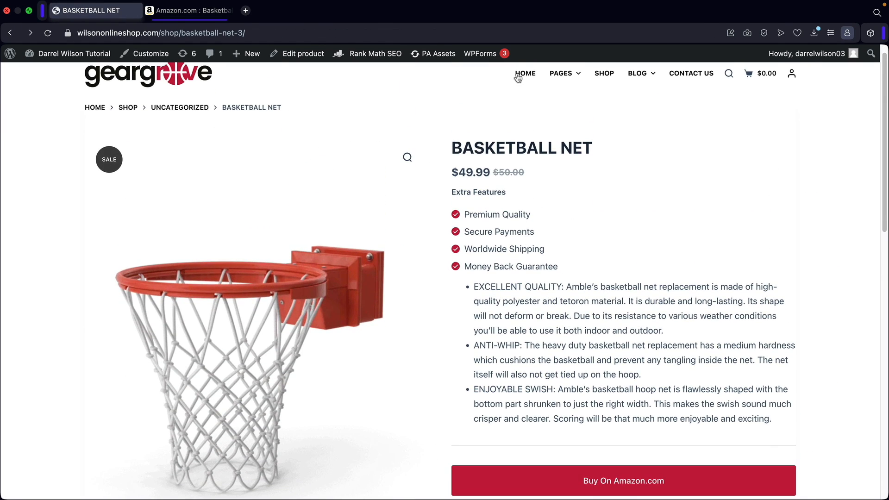
Go to the store homepage through the HOME menu link.
left_click(525, 73)
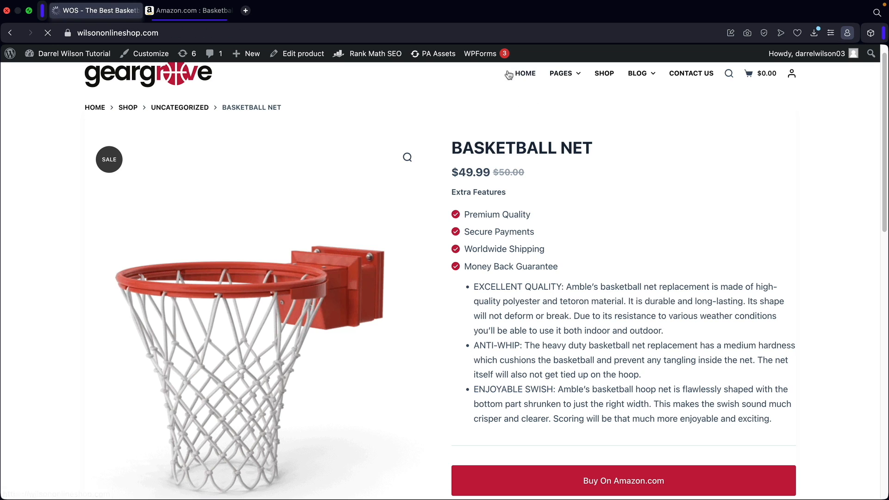
left_click(526, 73)
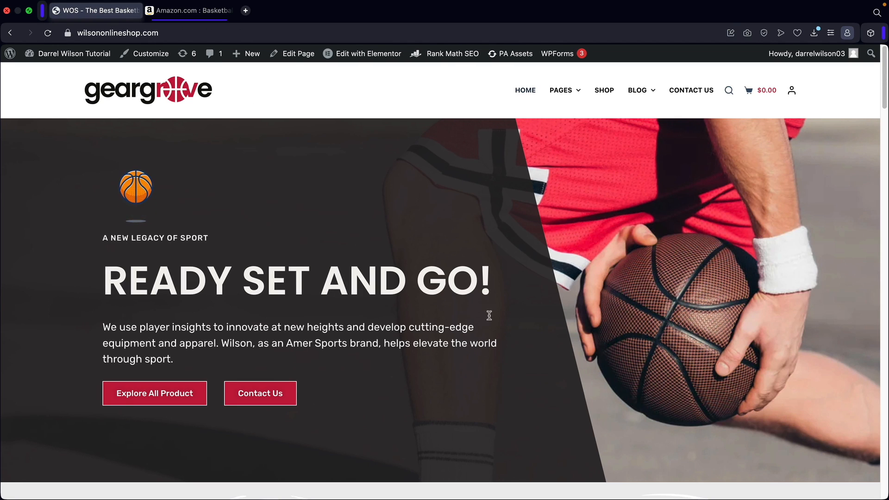
mouse_move(471, 245)
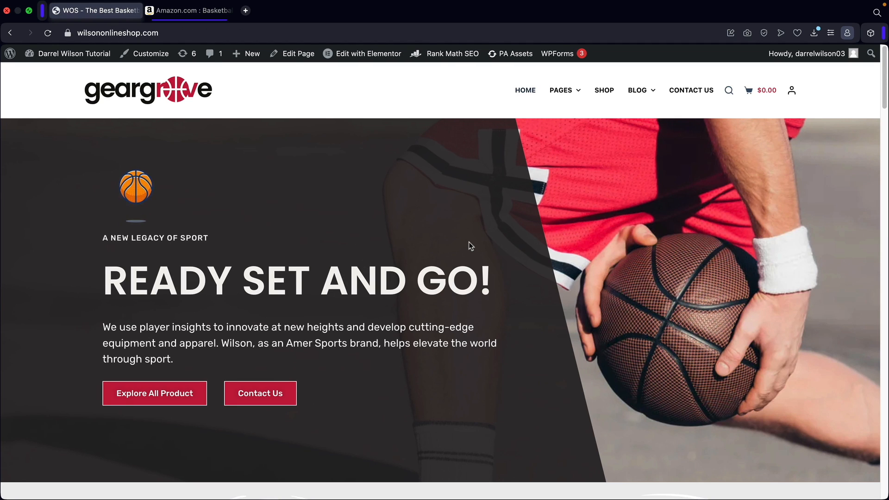